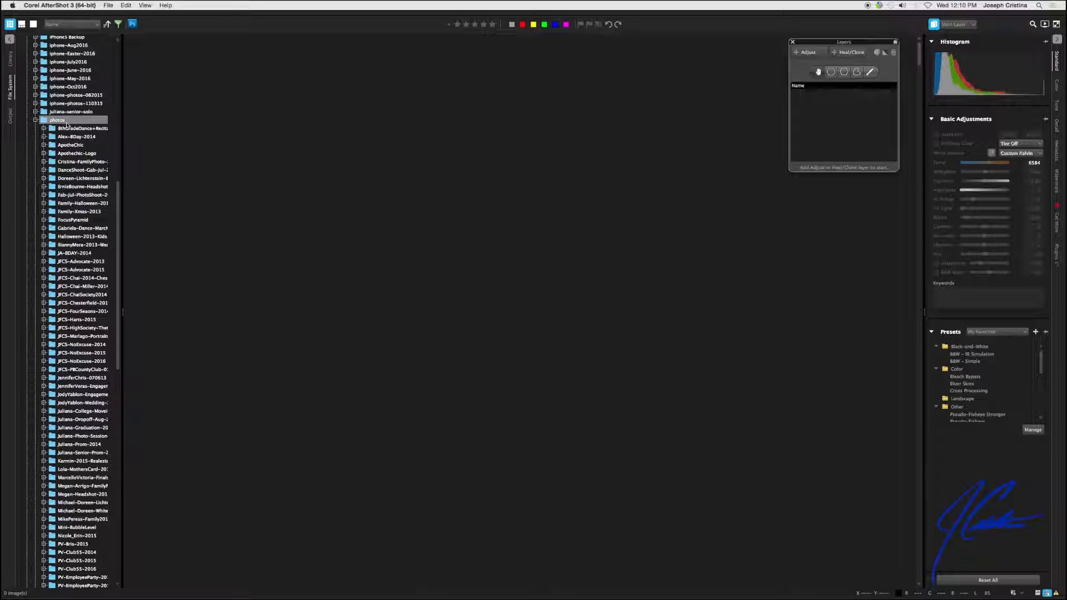
Select the photos folder and scroll to the DanceShoot July 2014 subfolder.
{"action": "left_click", "coordinate": [82, 186]}
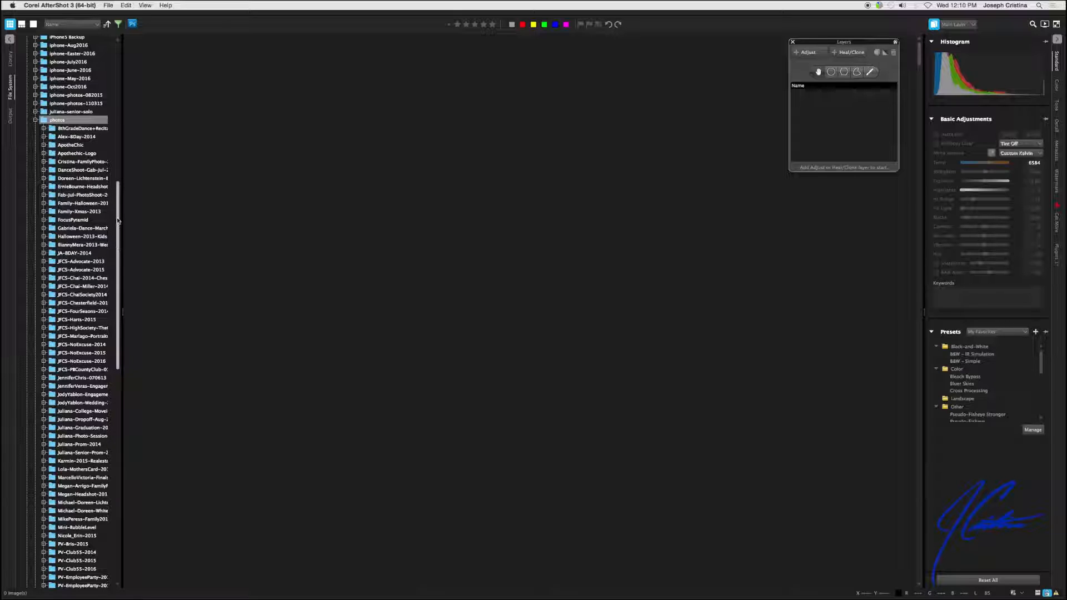
{"action": "scroll", "scroll_direction": "down", "scroll_amount": 3}
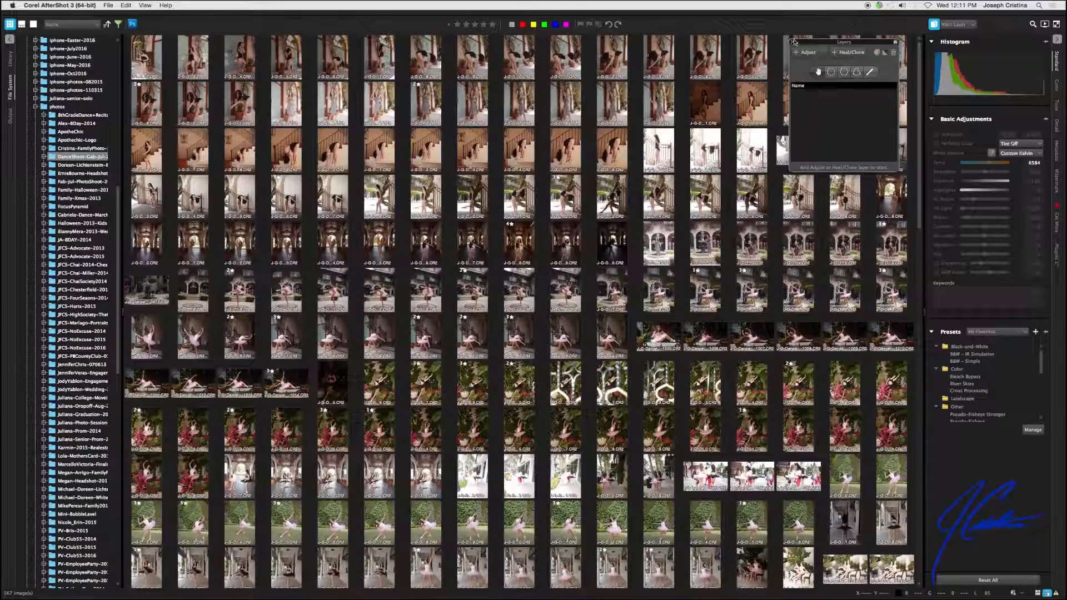
Scroll through the shoot's thumbnails and select a ballerina portrait.
{"action": "scroll", "scroll_direction": "down", "scroll_amount": 3}
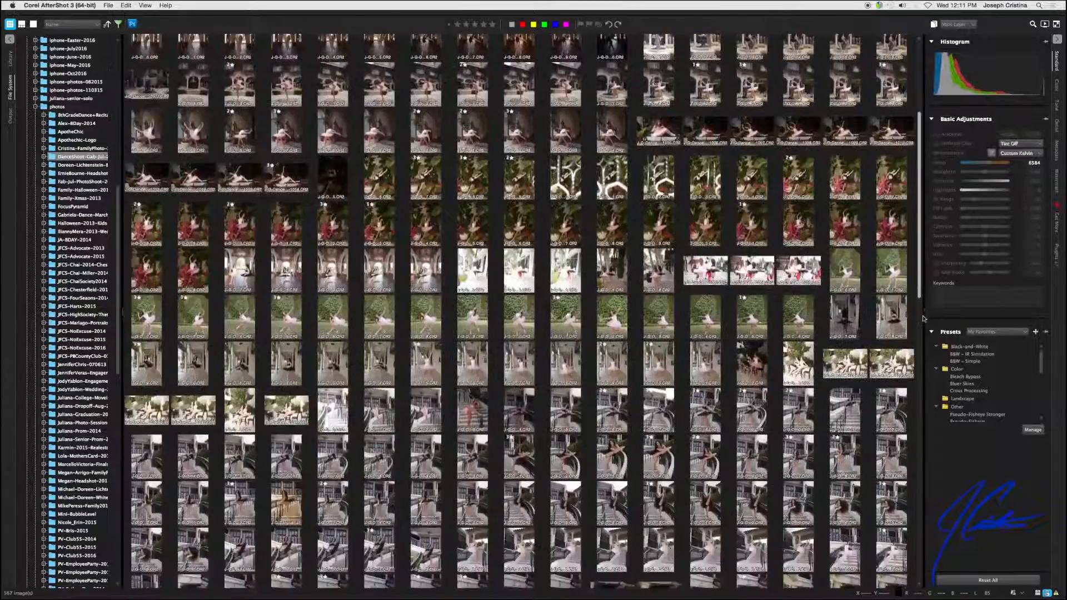
{"action": "scroll", "scroll_direction": "down", "scroll_amount": 3}
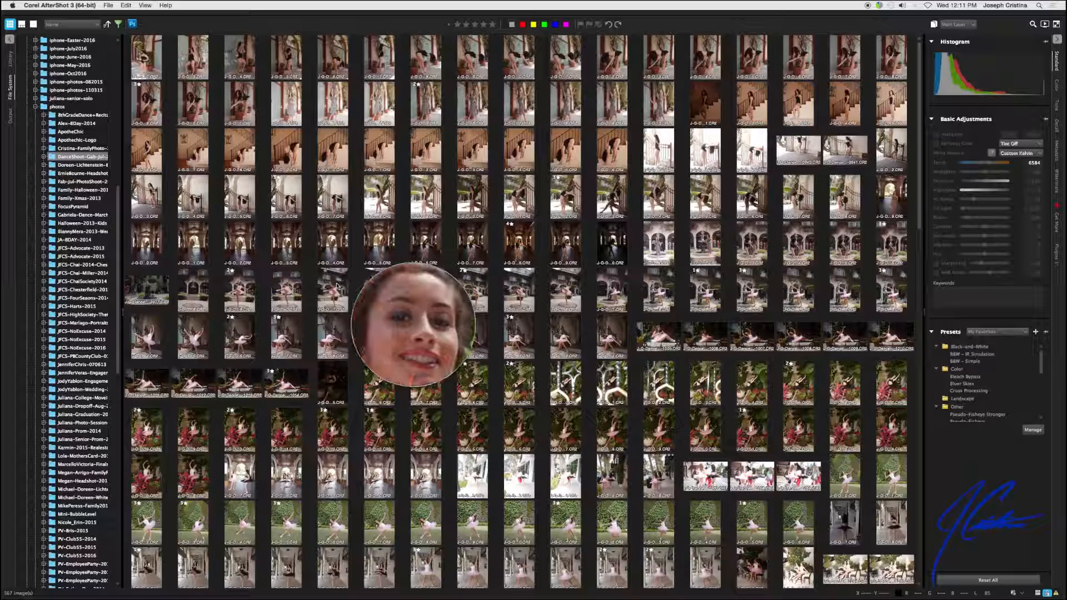
{"action": "left_click", "coordinate": [285, 290]}
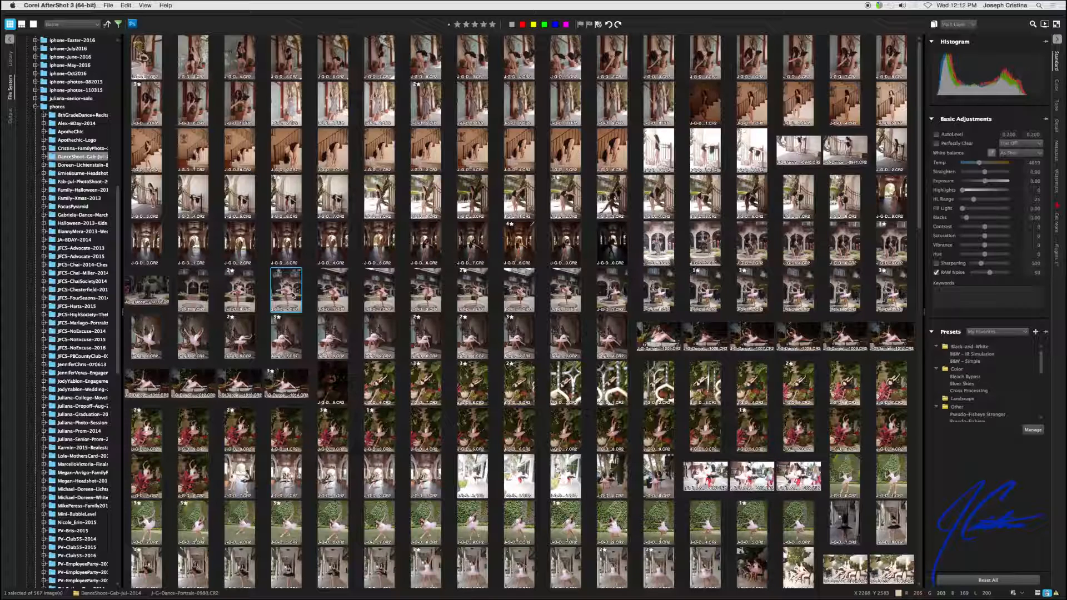
Filter to four-star photos and open the ballerina against the wall full size.
{"action": "left_click", "coordinate": [118, 24]}
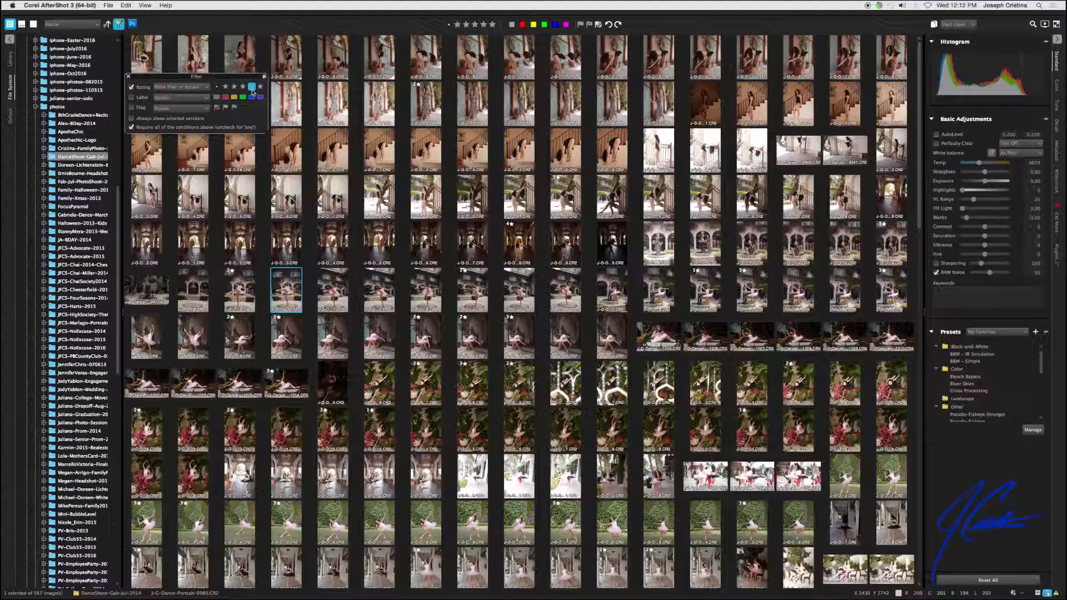
{"action": "left_click", "coordinate": [251, 86]}
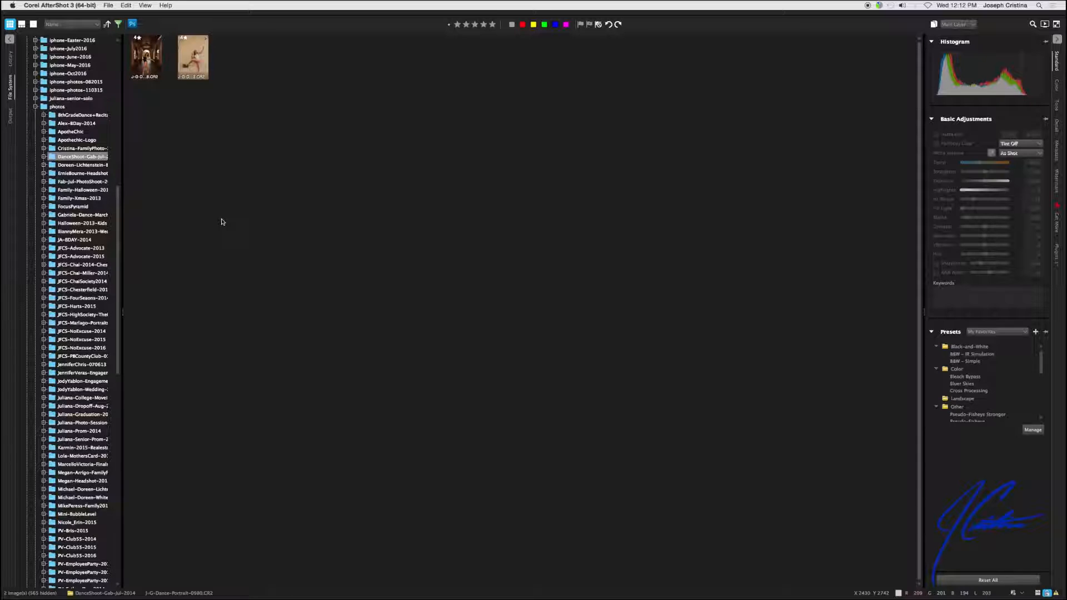
{"action": "double_click", "coordinate": [193, 57]}
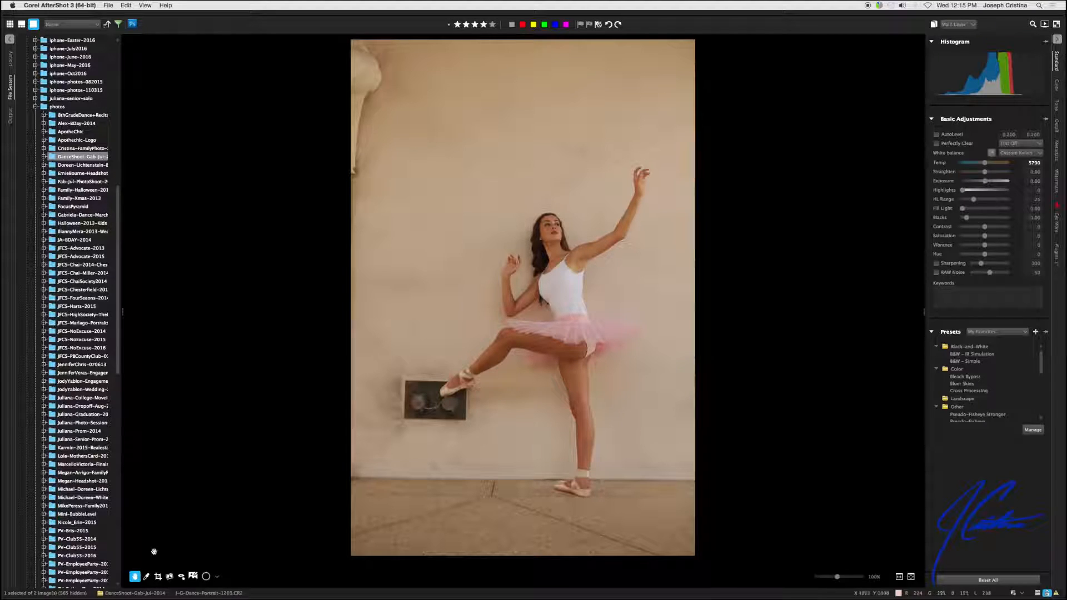
Enable Crop and pull the top-left and bottom-right corners inward, trimming wall and floor.
{"action": "left_click", "coordinate": [157, 576]}
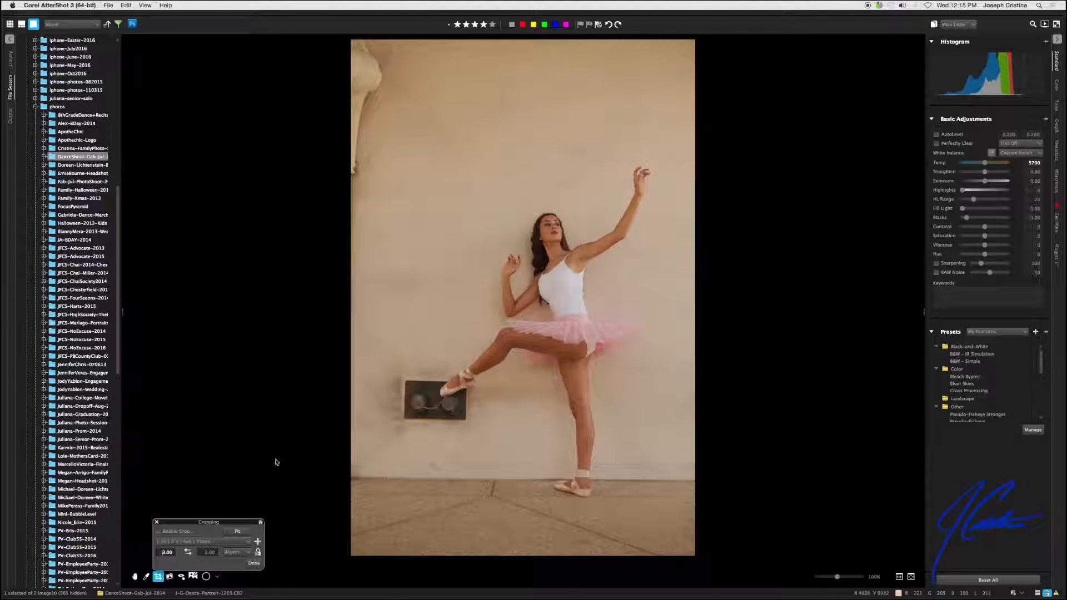
{"action": "left_click", "coordinate": [158, 532]}
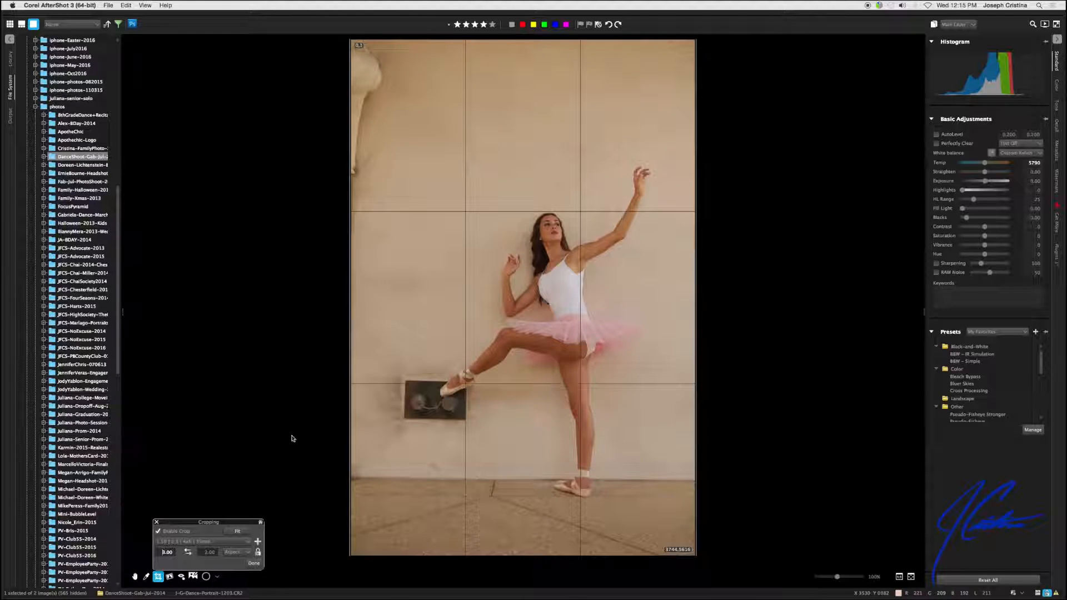
{"action": "left_click_drag", "start_coordinate": [358, 45], "coordinate": [368, 64]}
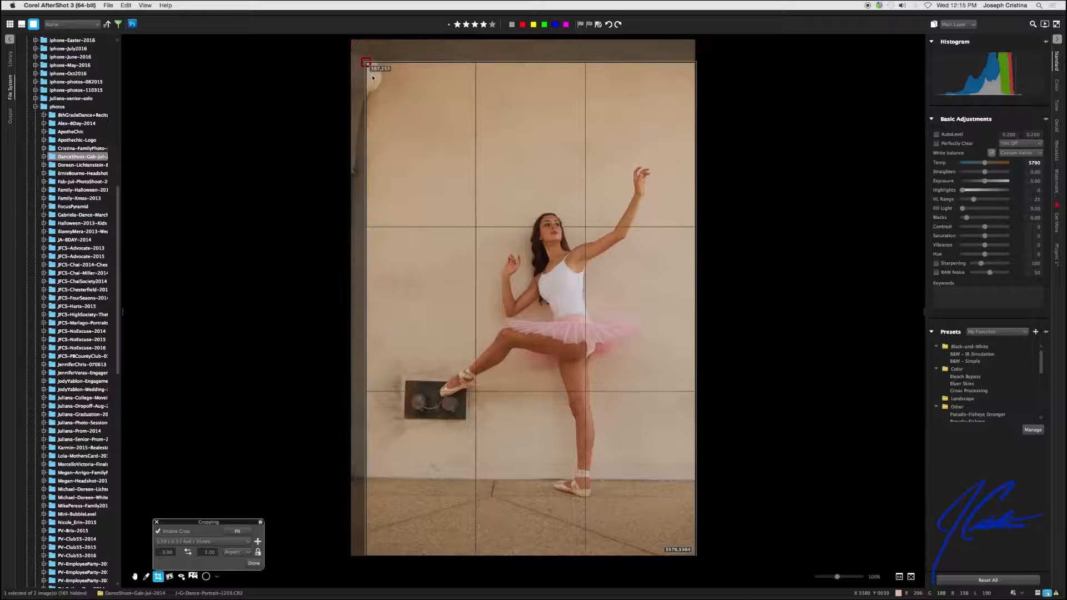
{"action": "left_click_drag", "start_coordinate": [366, 63], "coordinate": [390, 95]}
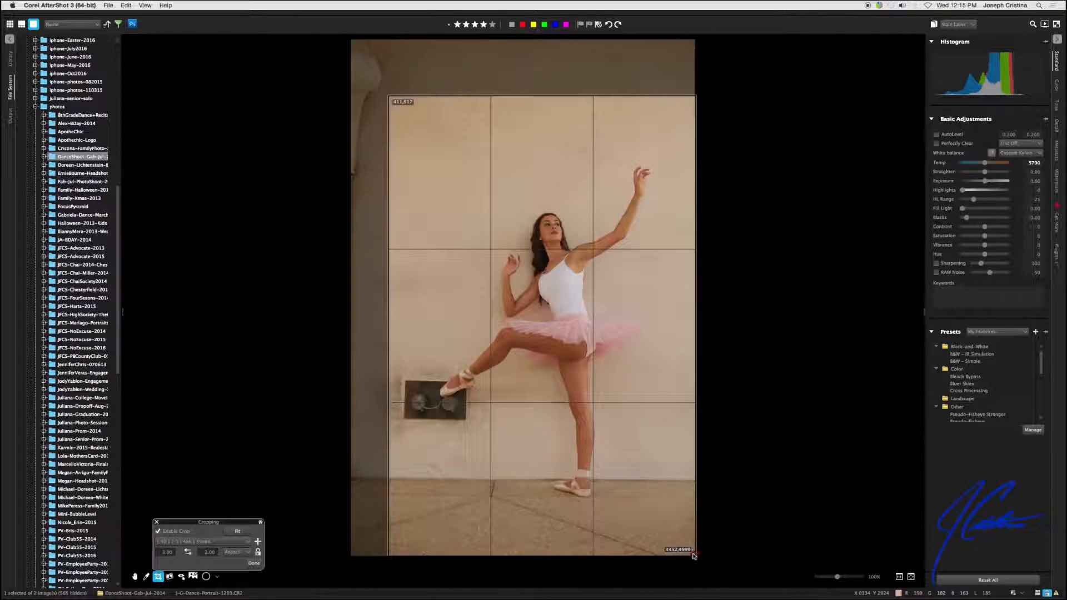
{"action": "left_click_drag", "start_coordinate": [695, 552], "coordinate": [670, 520]}
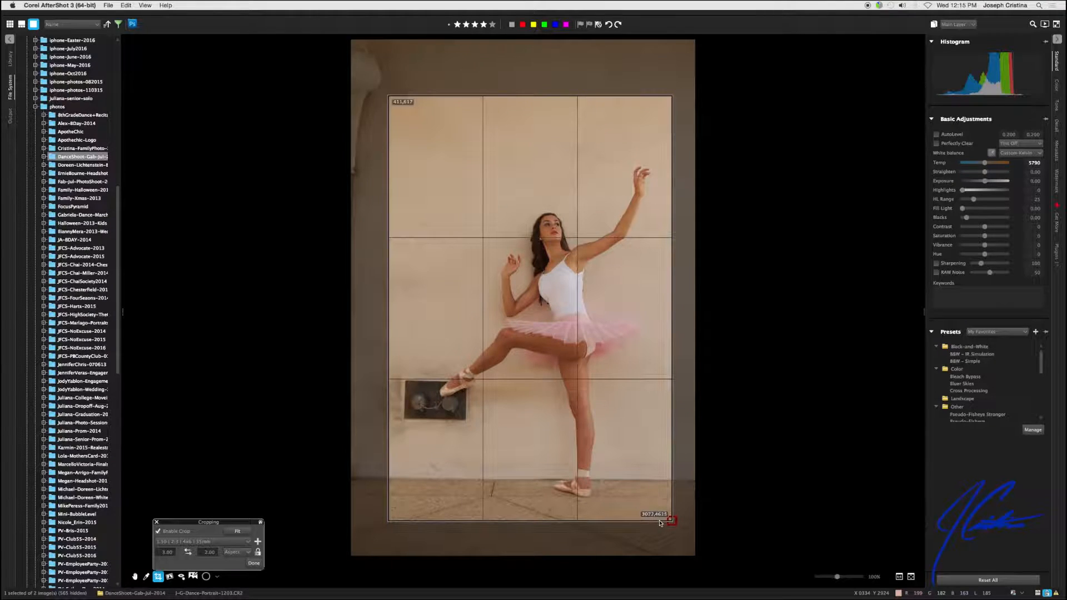
{"action": "left_click_drag", "start_coordinate": [670, 522], "coordinate": [668, 515]}
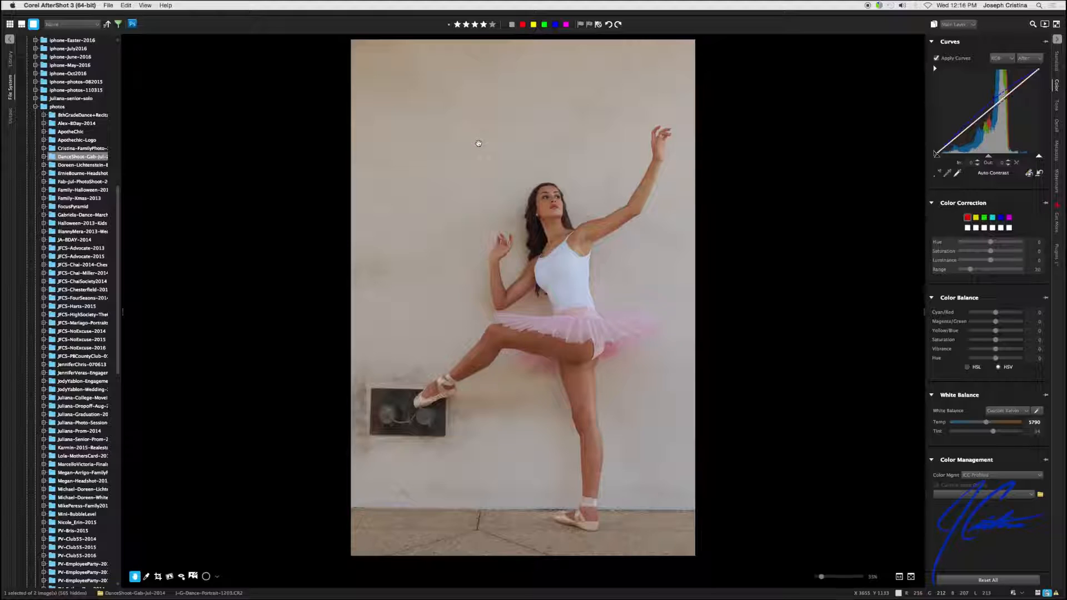
{"action": "mouse_move", "coordinate": [816, 75]}
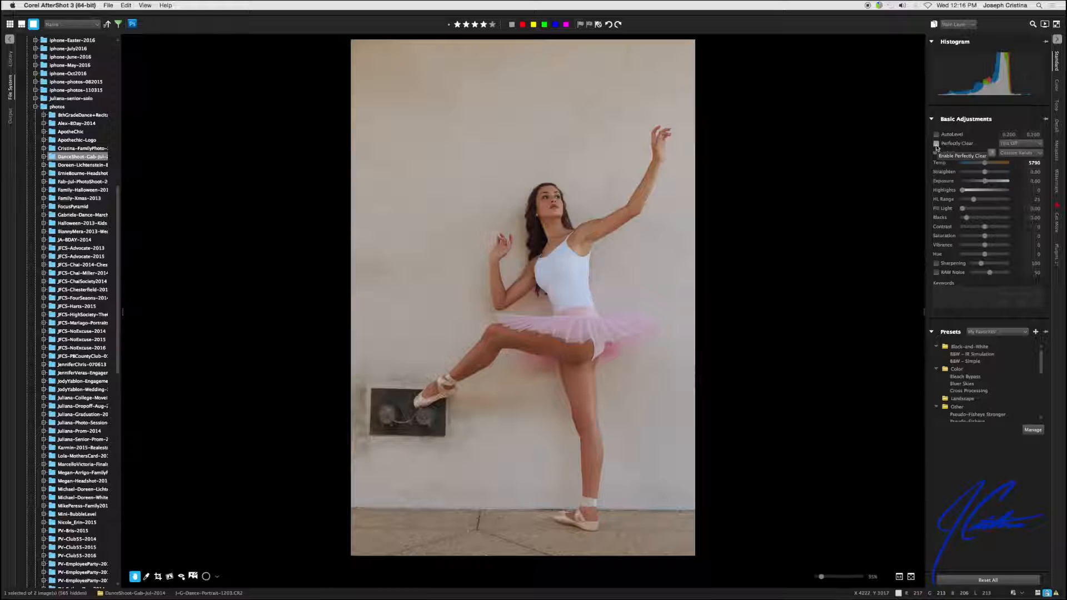
Turn on Perfectly Clear automatic correction in Basic Adjustments.
{"action": "left_click", "coordinate": [936, 144]}
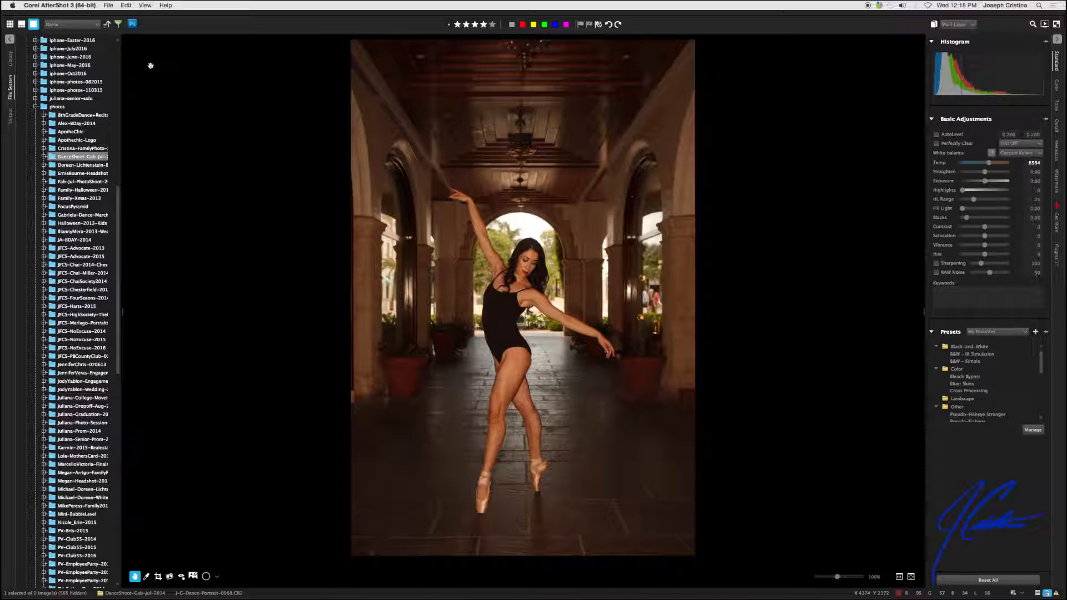
{"action": "mouse_move", "coordinate": [401, 237]}
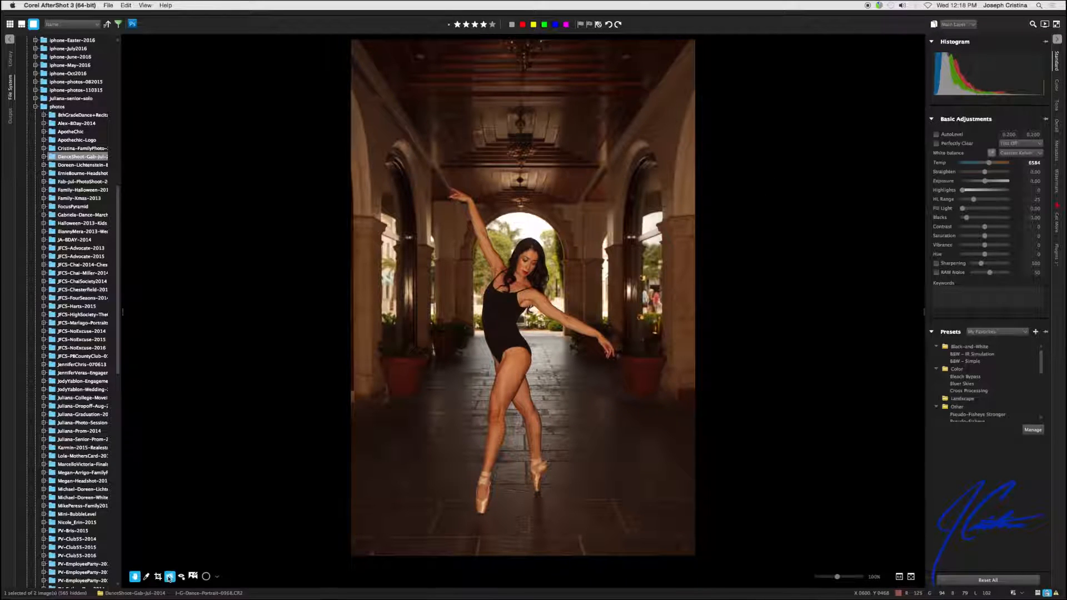
Pick the Crop tool in the bottom toolbar for the archway ballerina photo.
{"action": "left_click", "coordinate": [158, 576]}
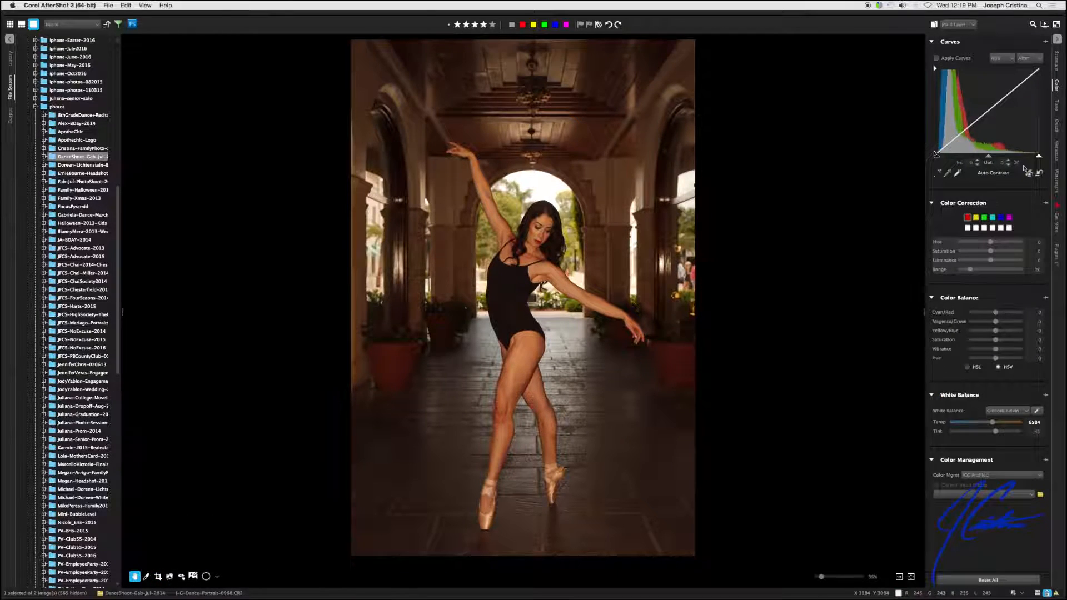
{"action": "mouse_move", "coordinate": [946, 173]}
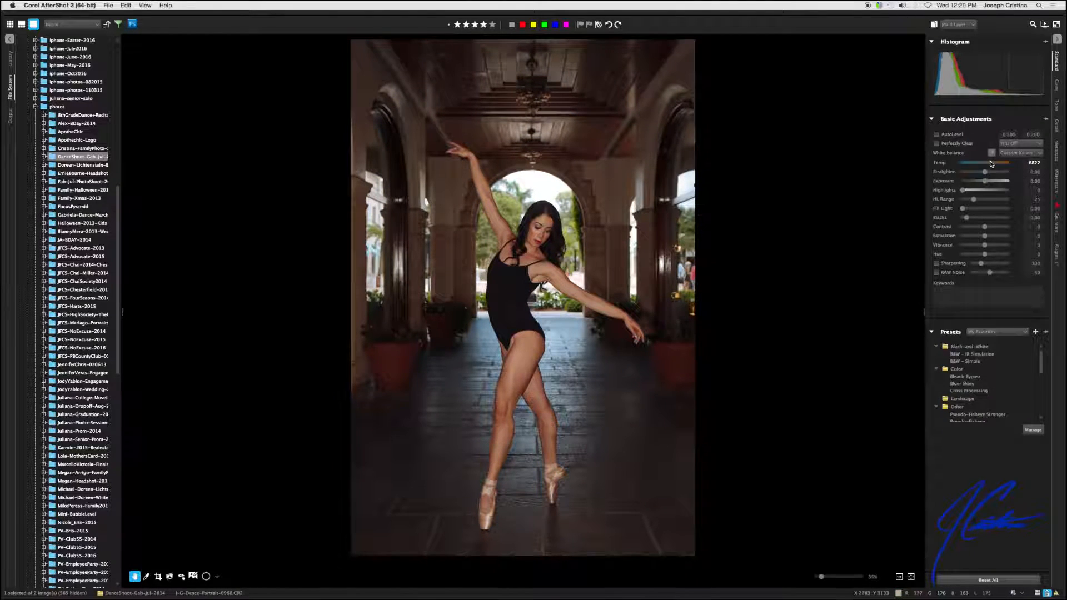
Raise Temp to about 6902 K and switch on Perfectly Clear.
{"action": "left_click_drag", "start_coordinate": [989, 163], "coordinate": [1001, 163]}
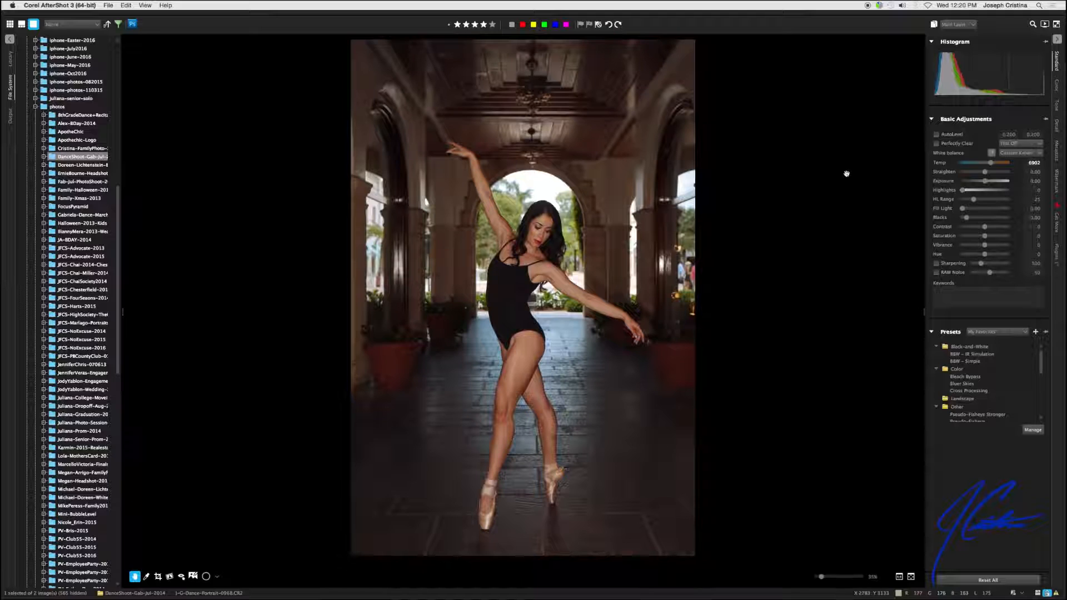
{"action": "left_click", "coordinate": [937, 144]}
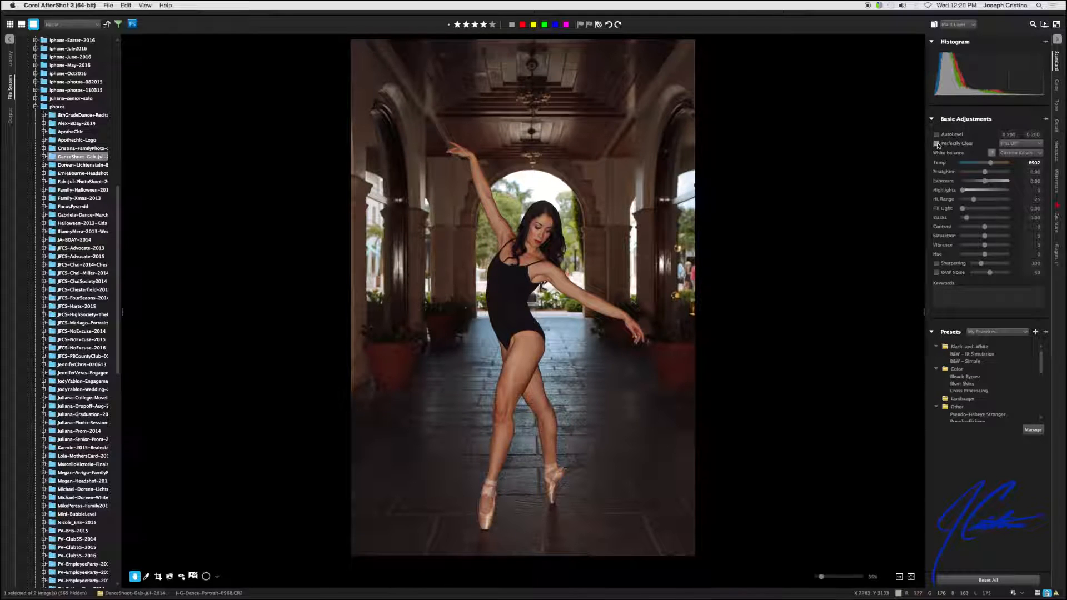
{"action": "left_click", "coordinate": [936, 142]}
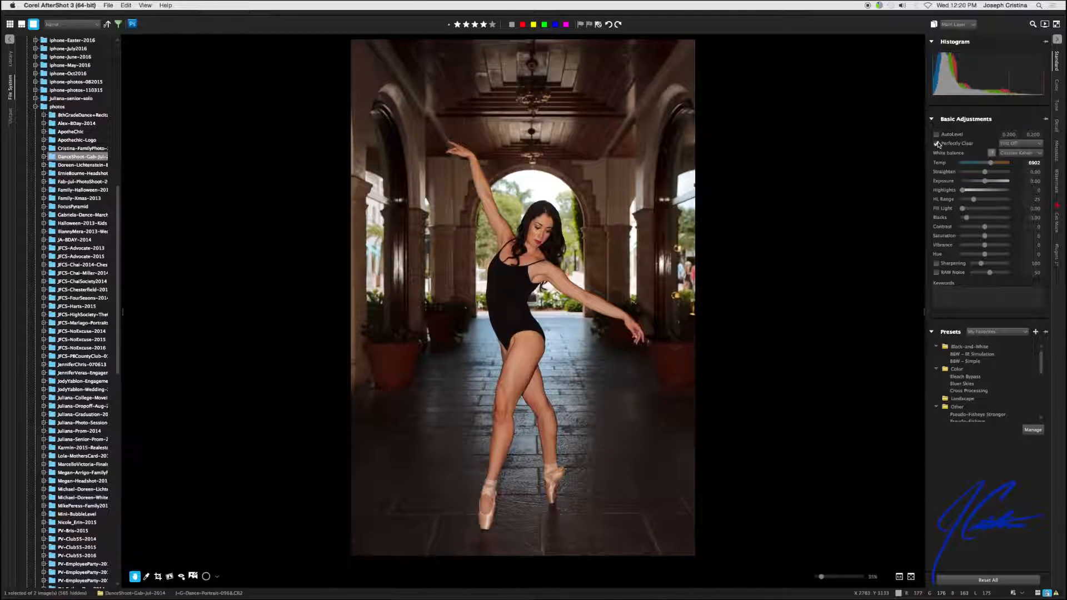
{"action": "left_click", "coordinate": [937, 143]}
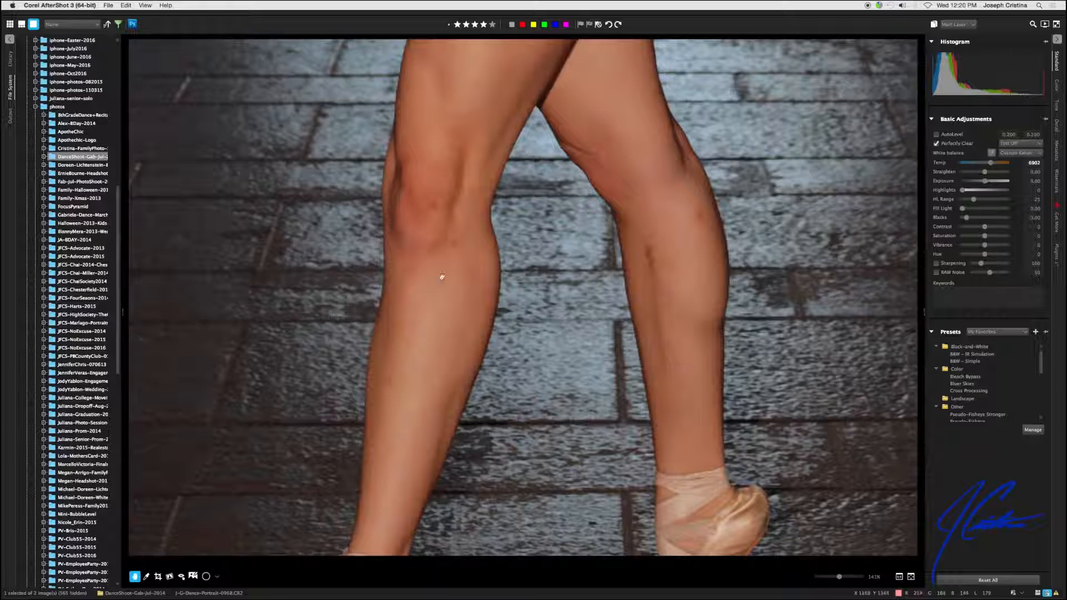
{"action": "mouse_move", "coordinate": [703, 223]}
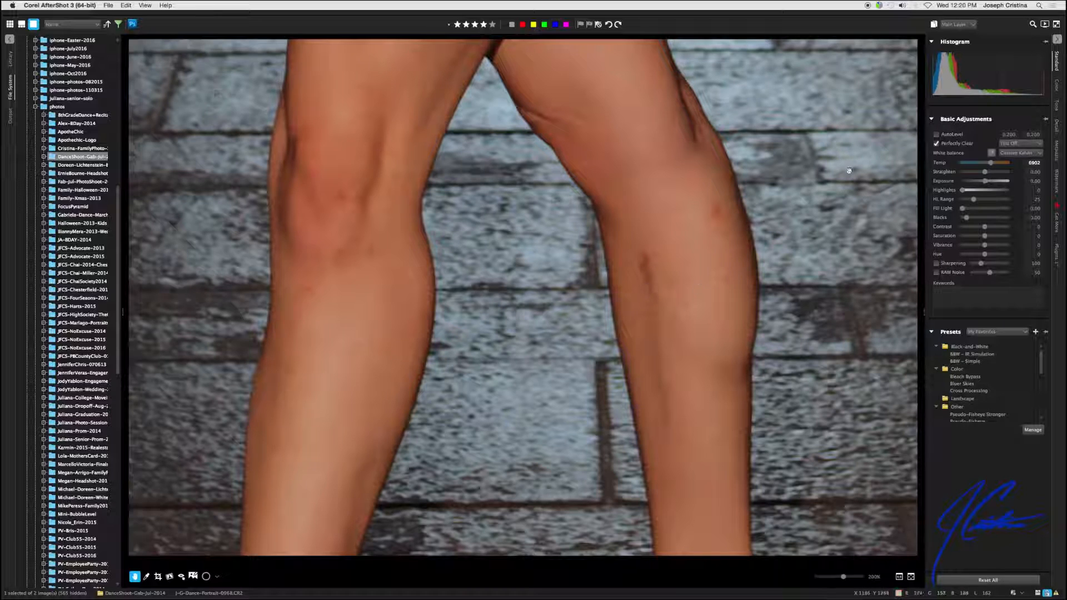
{"action": "mouse_move", "coordinate": [240, 564]}
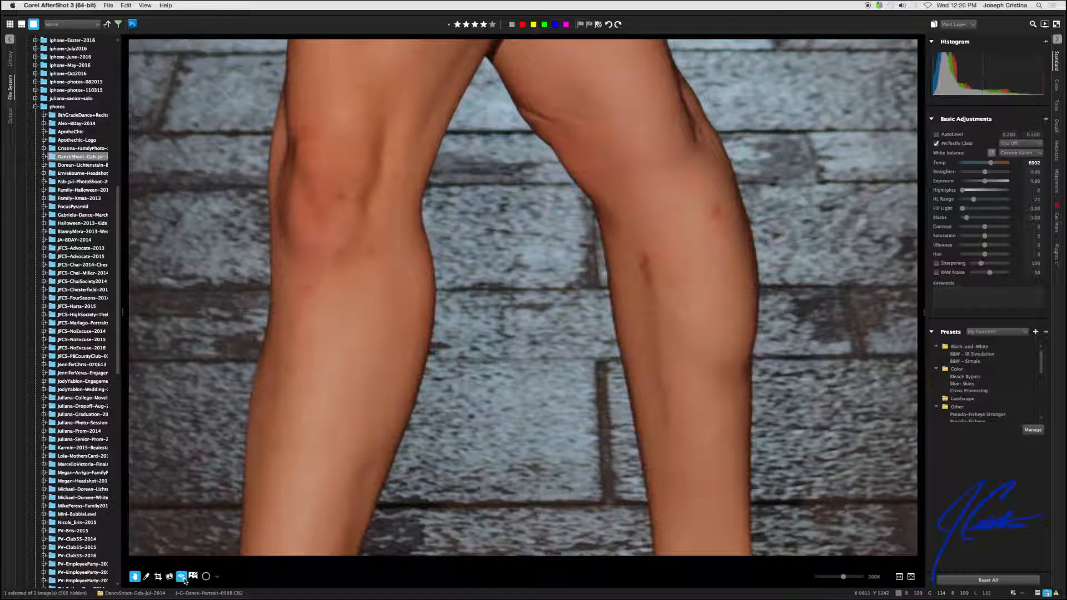
Add a Heal/Clone layer with a circle clone patch over the knee blemish, repositioning its source.
{"action": "left_click", "coordinate": [193, 576]}
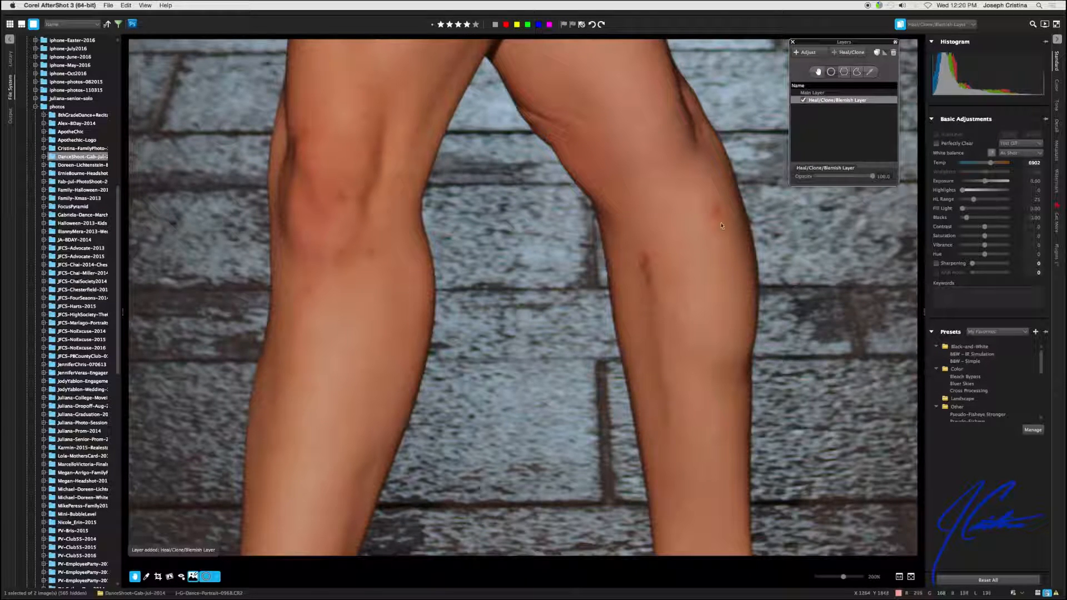
{"action": "left_click", "coordinate": [755, 173]}
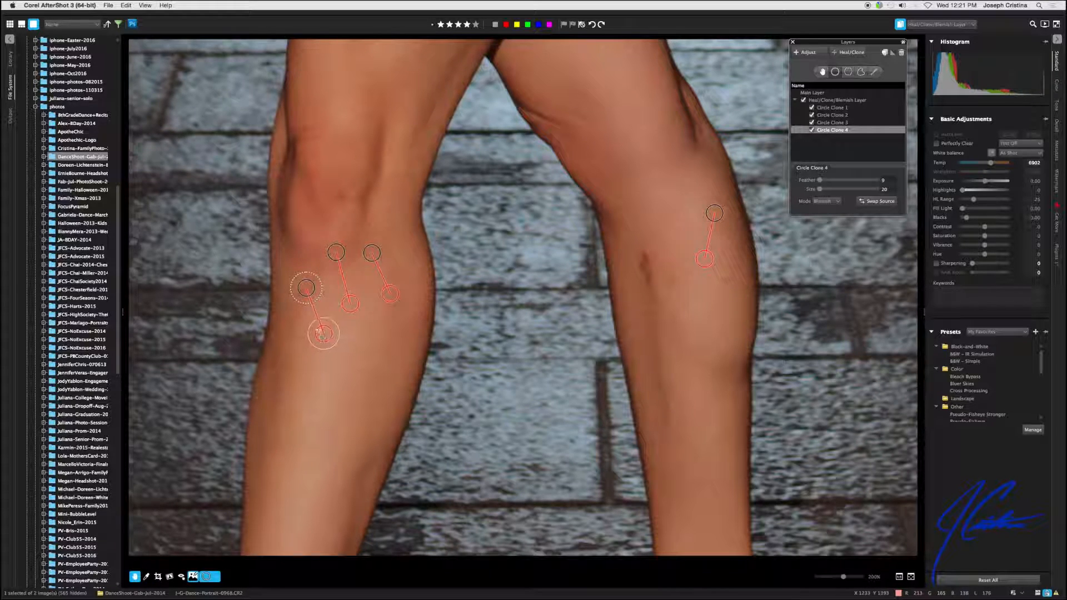
{"action": "left_click", "coordinate": [381, 153]}
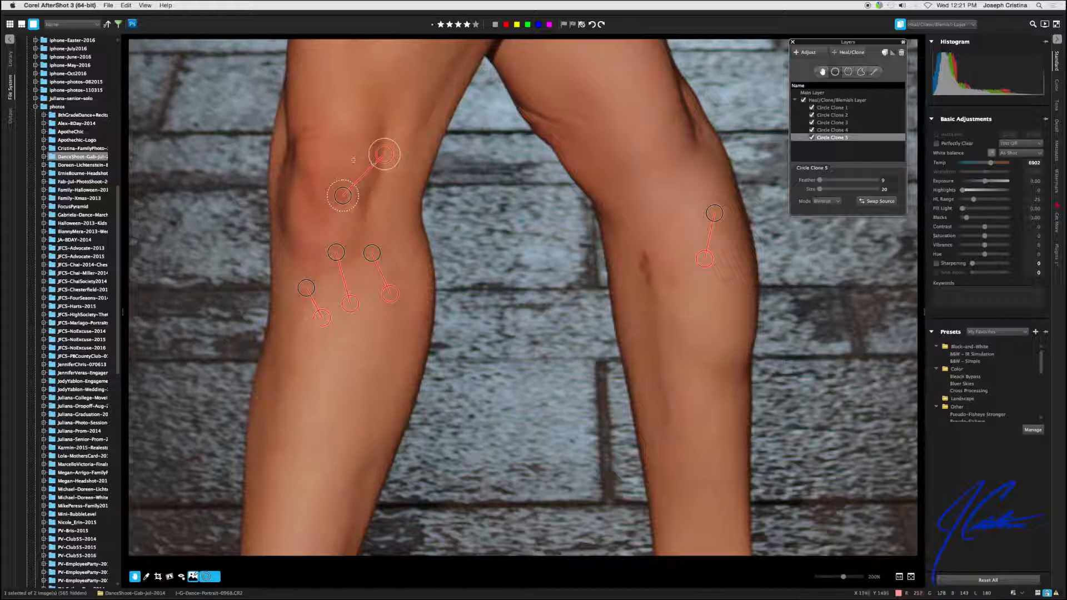
{"action": "left_click", "coordinate": [831, 107]}
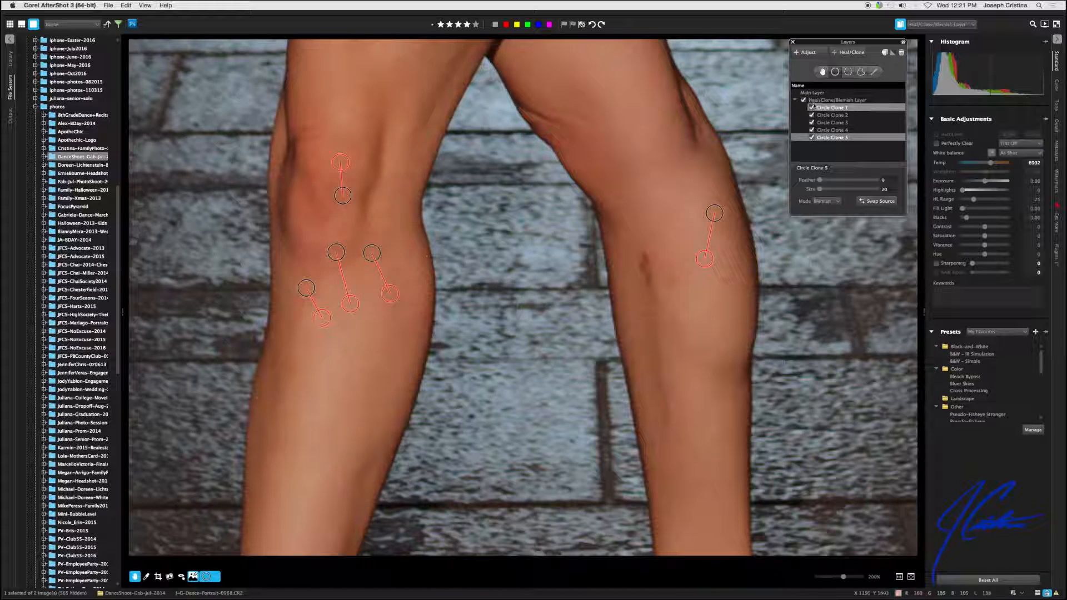
Toggle the Heal/Clone layer off and on to compare, then dock the Layers panel top right.
{"action": "left_click_drag", "start_coordinate": [847, 41], "coordinate": [513, 191]}
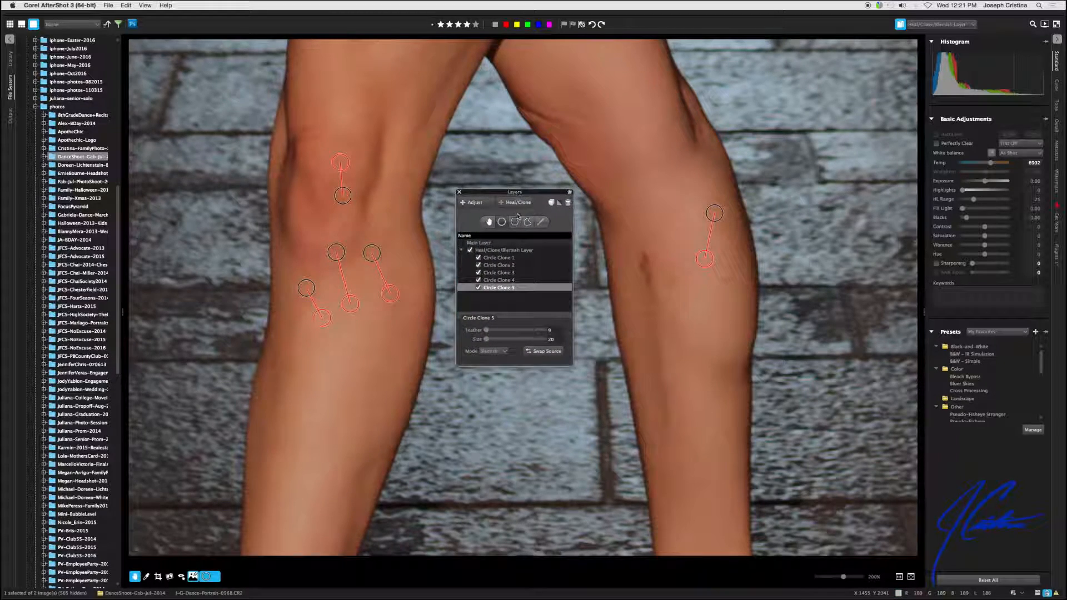
{"action": "left_click", "coordinate": [499, 272]}
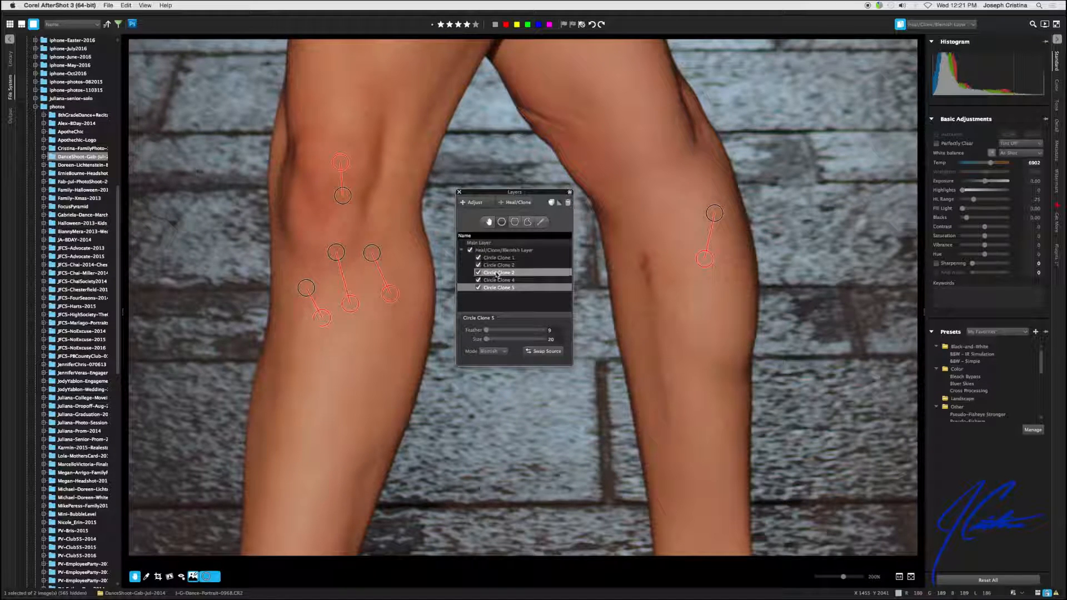
{"action": "left_click", "coordinate": [498, 258]}
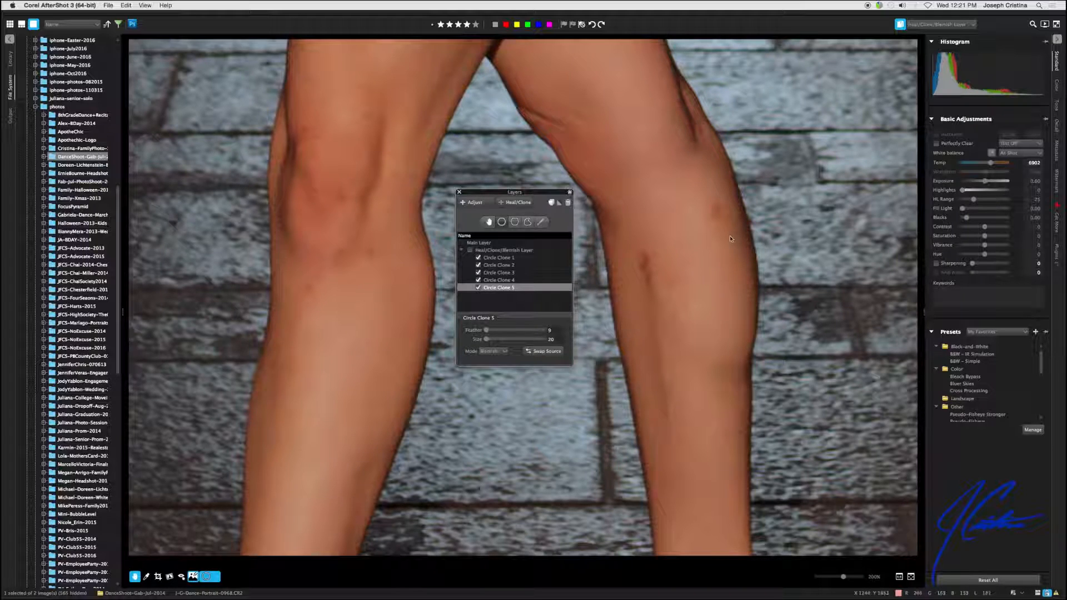
{"action": "left_click", "coordinate": [470, 249]}
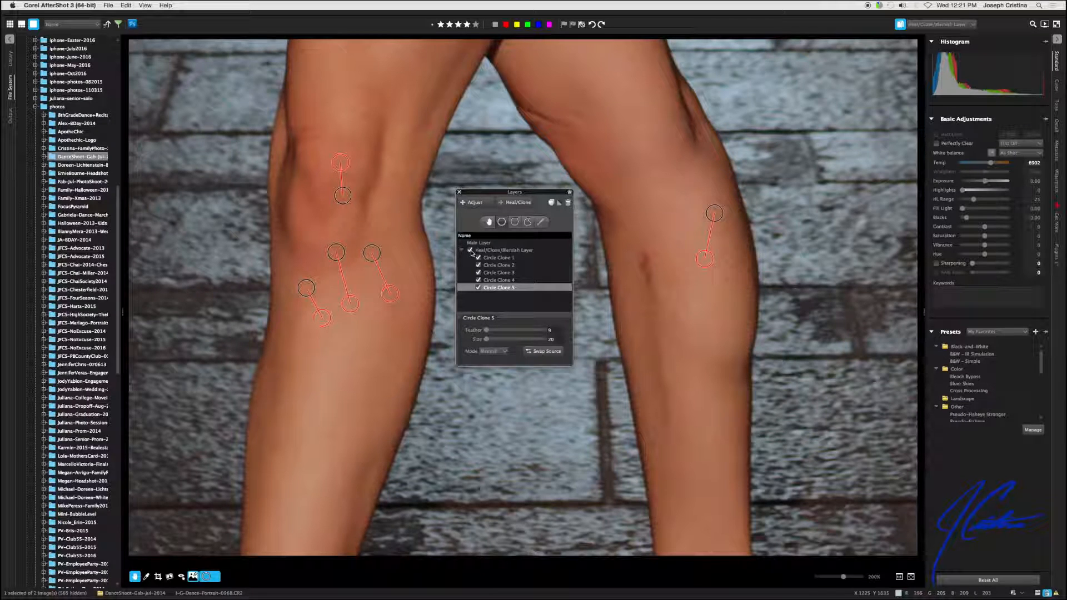
{"action": "left_click_drag", "start_coordinate": [513, 192], "coordinate": [861, 34]}
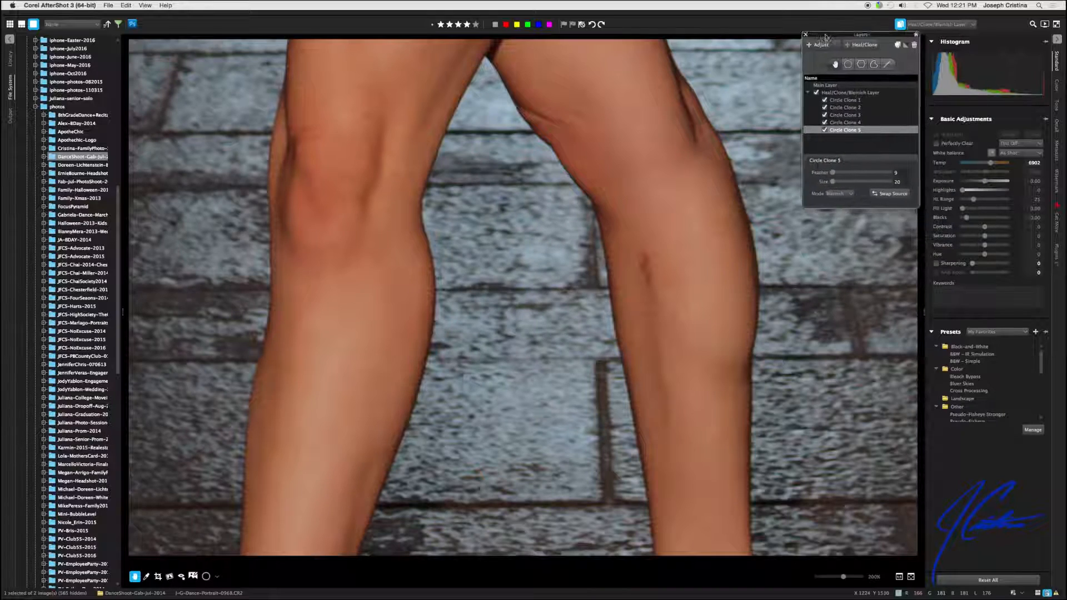
{"action": "left_click_drag", "start_coordinate": [861, 34], "coordinate": [846, 48]}
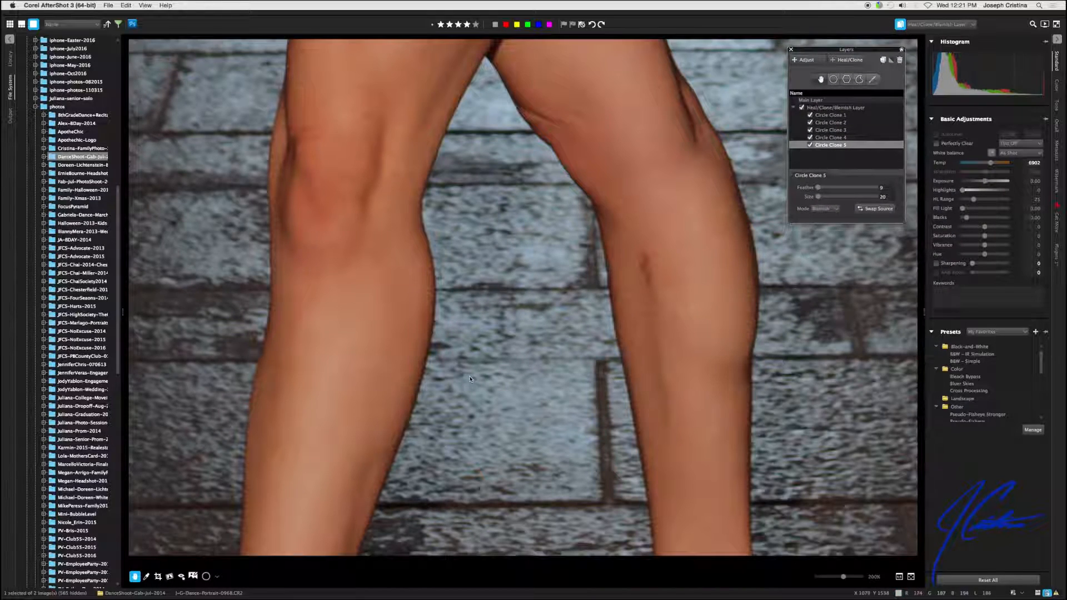